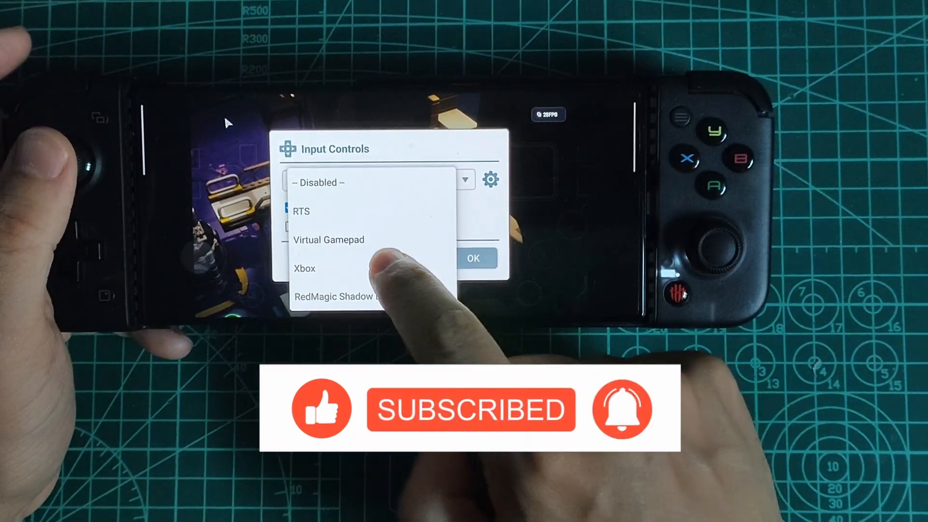
Choose a gamepad profile from the Input Controls profile list
{"action": "left_click", "coordinate": [339, 297]}
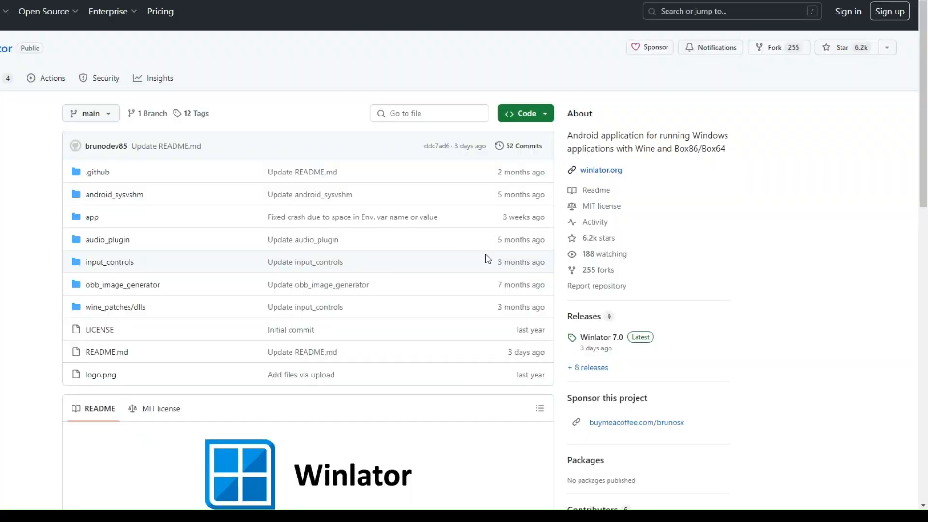
{"action": "mouse_move", "coordinate": [885, 270]}
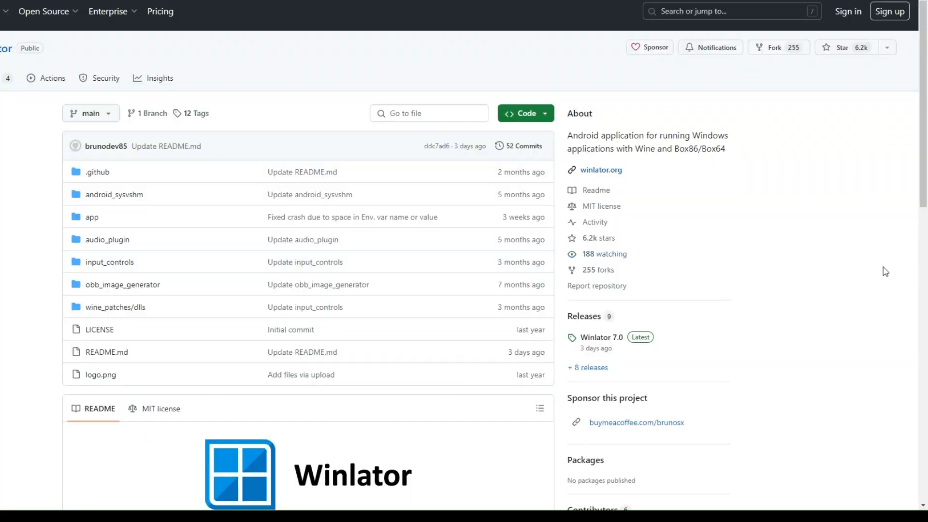
Reach the Winlator releases page via the README's GitHub Releases link
{"action": "scroll", "scroll_direction": "down", "scroll_amount": 3}
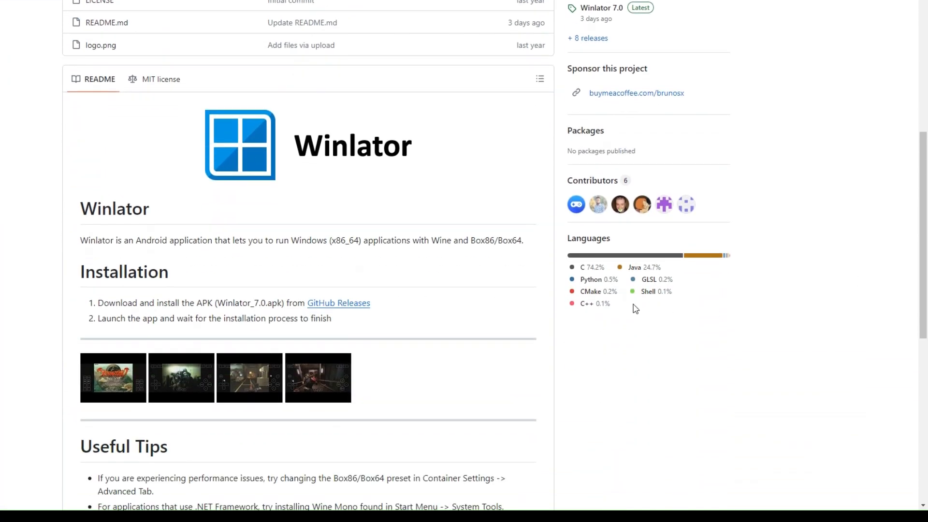
{"action": "mouse_move", "coordinate": [338, 303]}
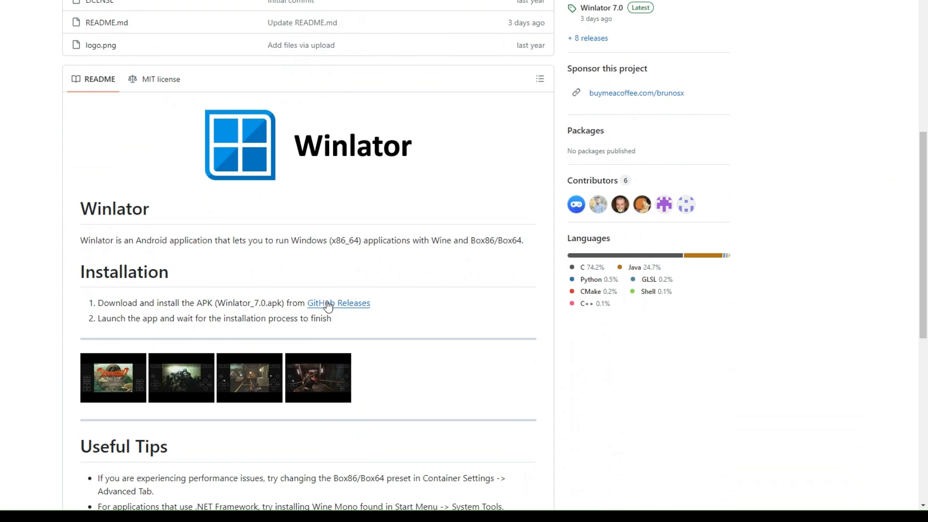
{"action": "left_click", "coordinate": [338, 302]}
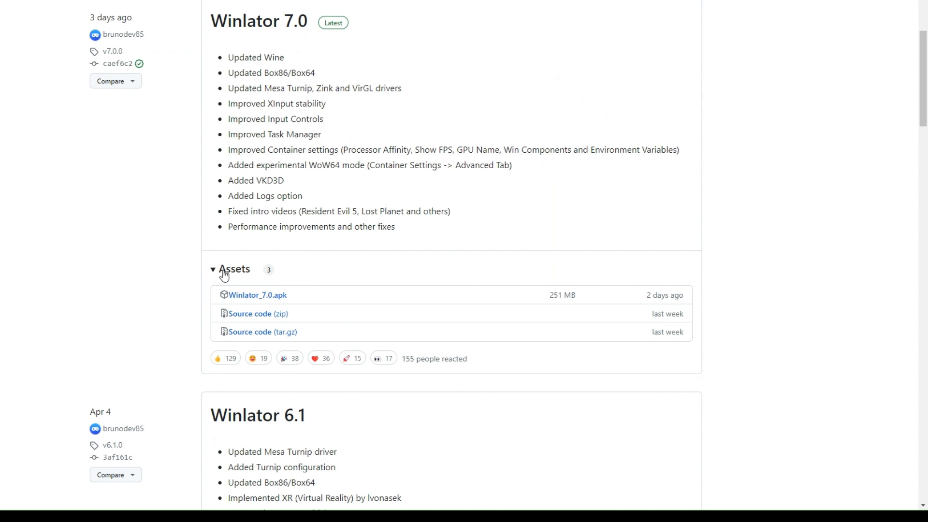
{"action": "mouse_move", "coordinate": [450, 447]}
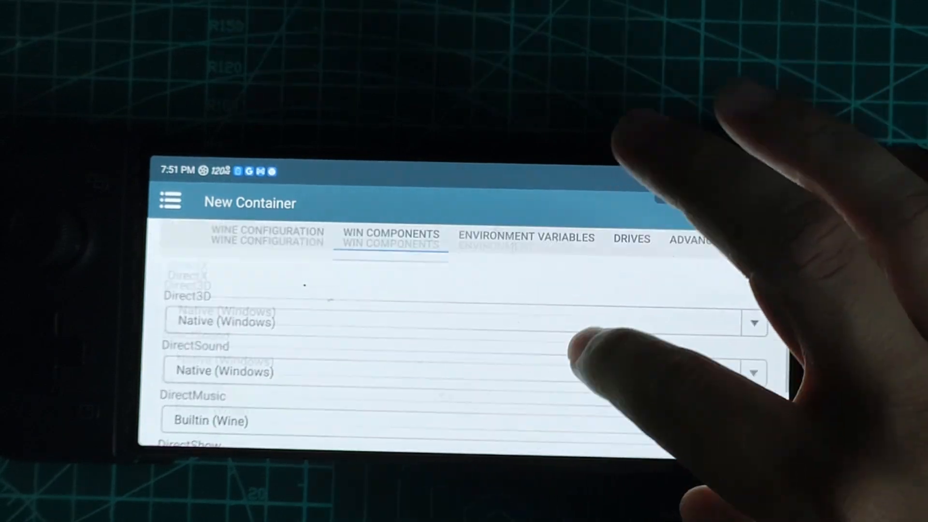
Review the Drives mappings and confirm creating the new container
{"action": "left_click", "coordinate": [631, 239]}
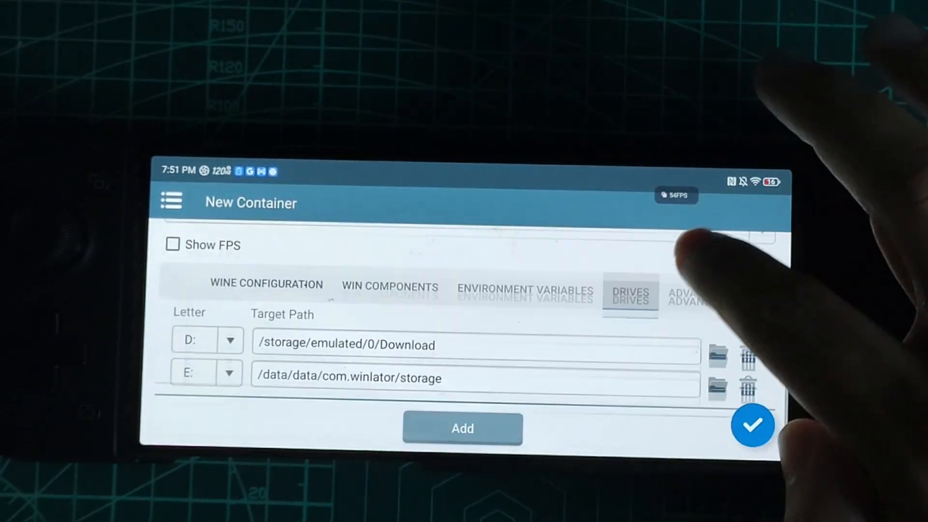
{"action": "left_click", "coordinate": [686, 294]}
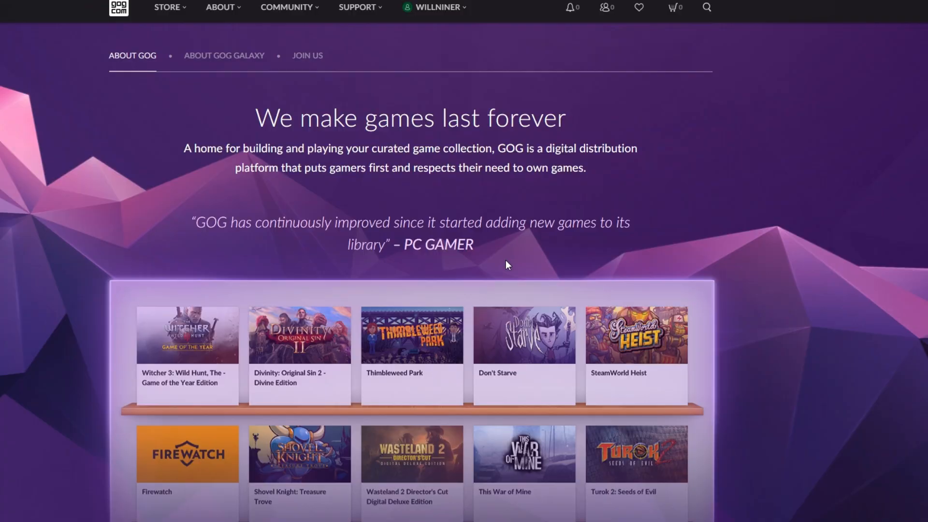
{"action": "scroll", "scroll_direction": "down", "scroll_amount": 3}
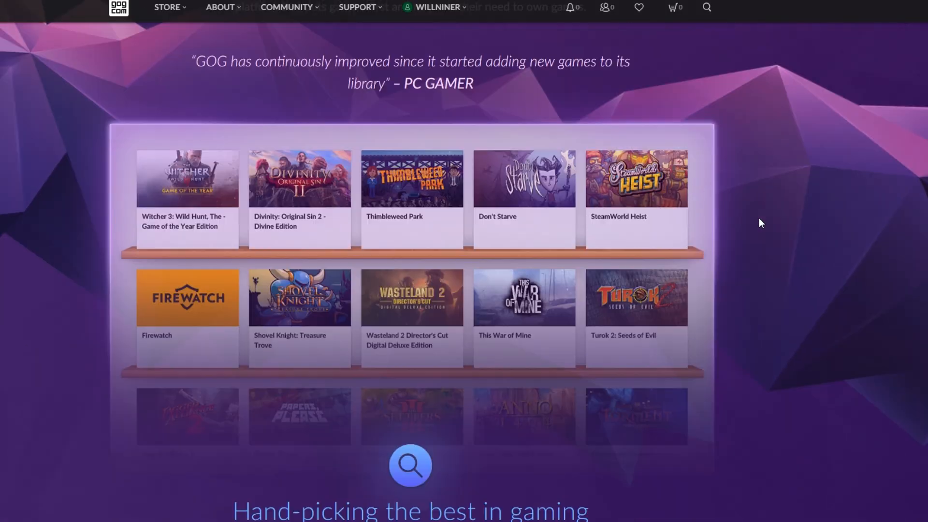
{"action": "scroll", "scroll_direction": "down", "scroll_amount": 3}
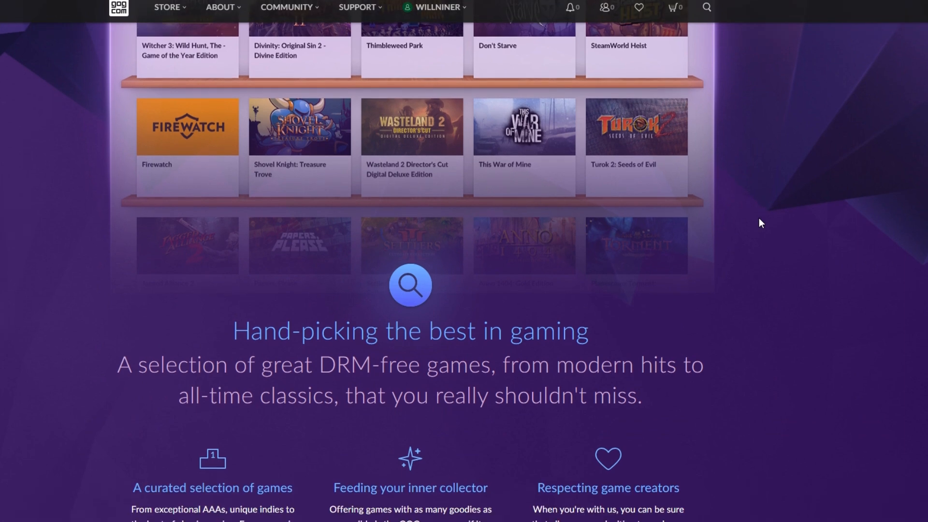
{"action": "scroll", "scroll_direction": "down", "scroll_amount": 3}
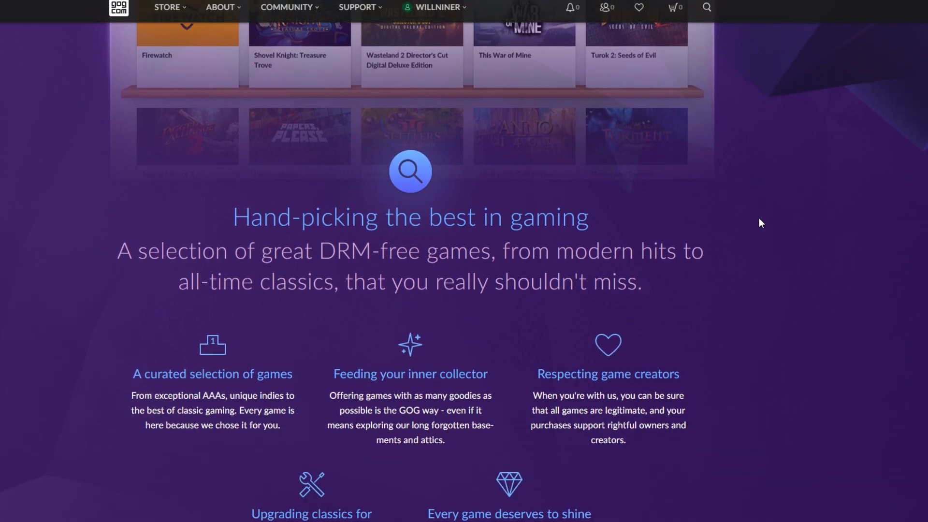
{"action": "scroll", "scroll_direction": "down", "scroll_amount": 3}
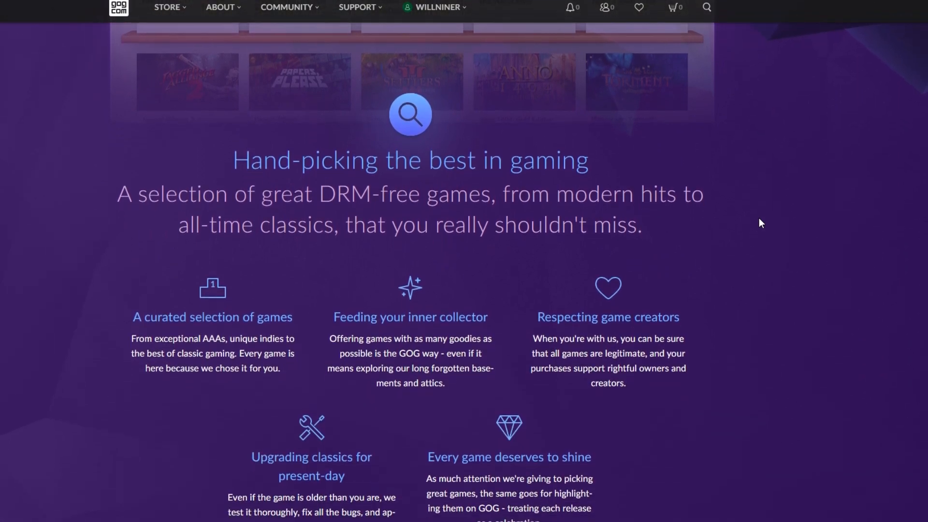
{"action": "scroll", "scroll_direction": "down", "scroll_amount": 3}
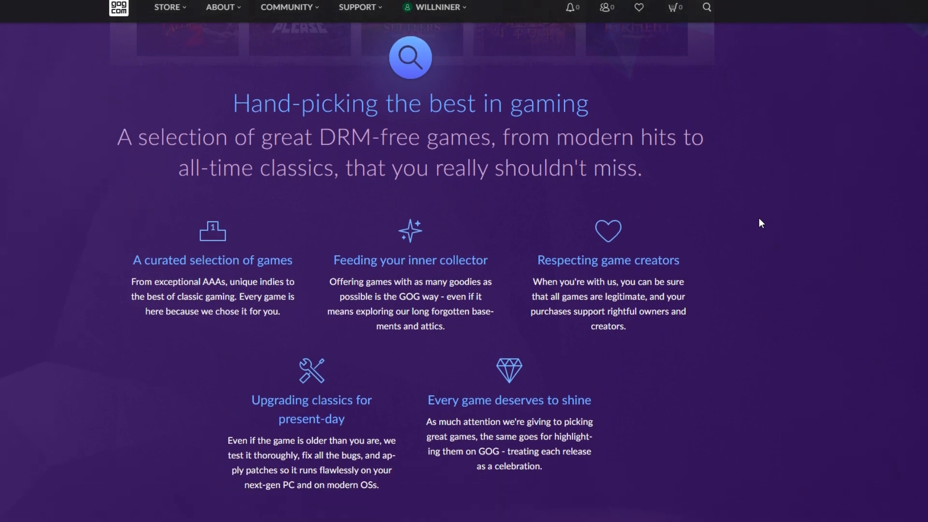
{"action": "scroll", "scroll_direction": "down", "scroll_amount": 3}
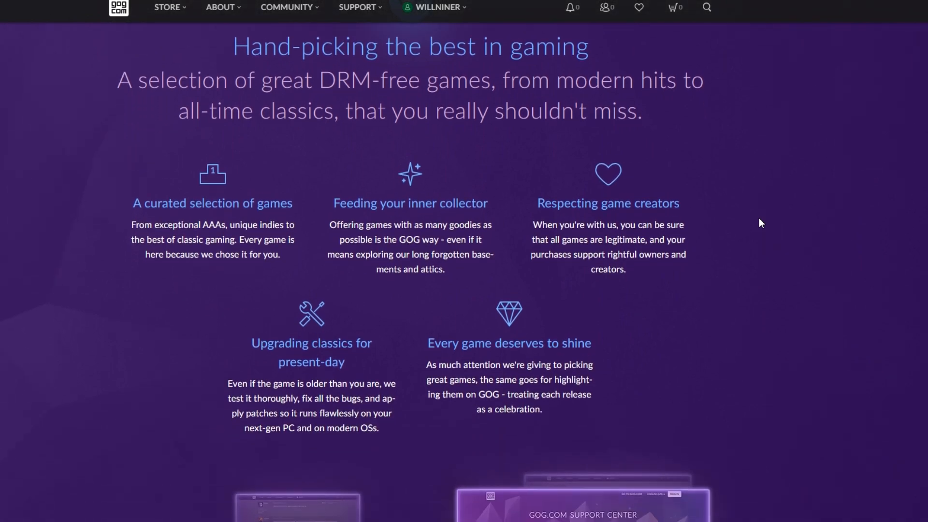
{"action": "scroll", "scroll_direction": "down", "scroll_amount": 3}
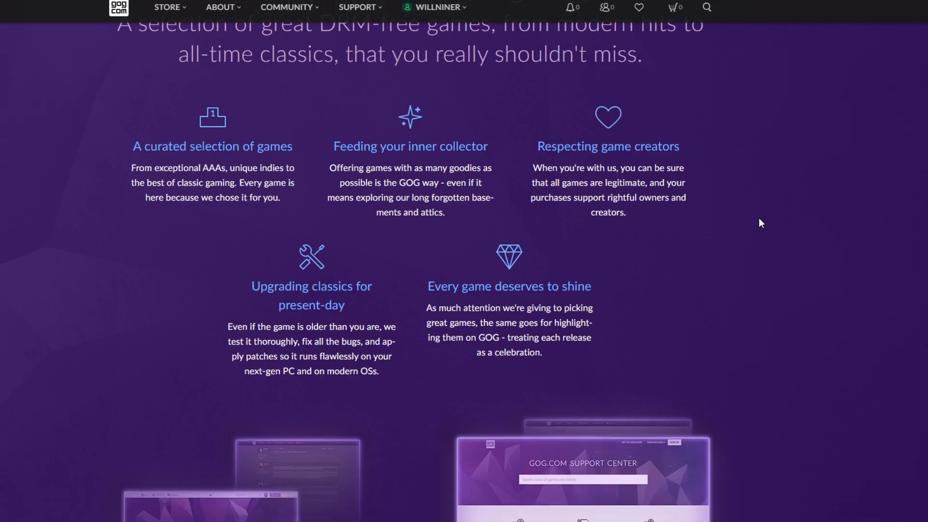
{"action": "mouse_move", "coordinate": [489, 491]}
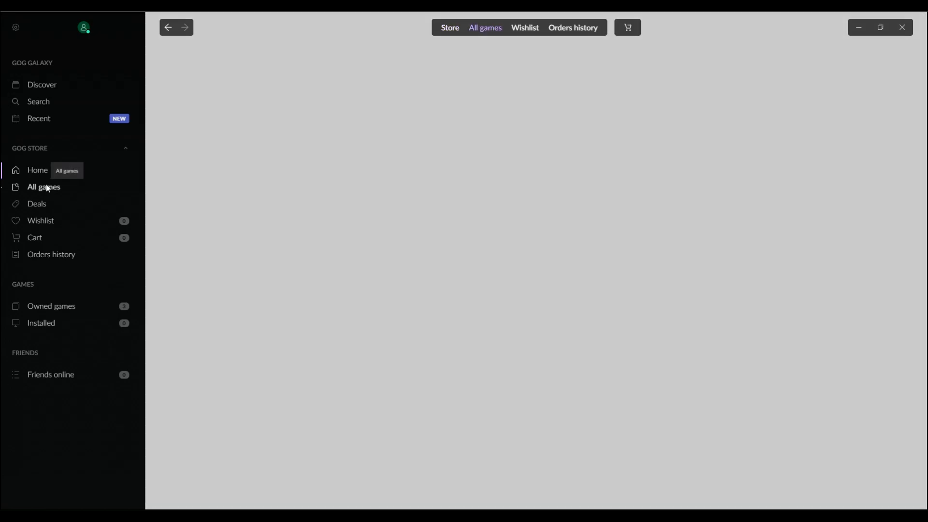
Browse the store's All games list down to the free LEGO Bricktales DEMO
{"action": "left_click", "coordinate": [43, 186]}
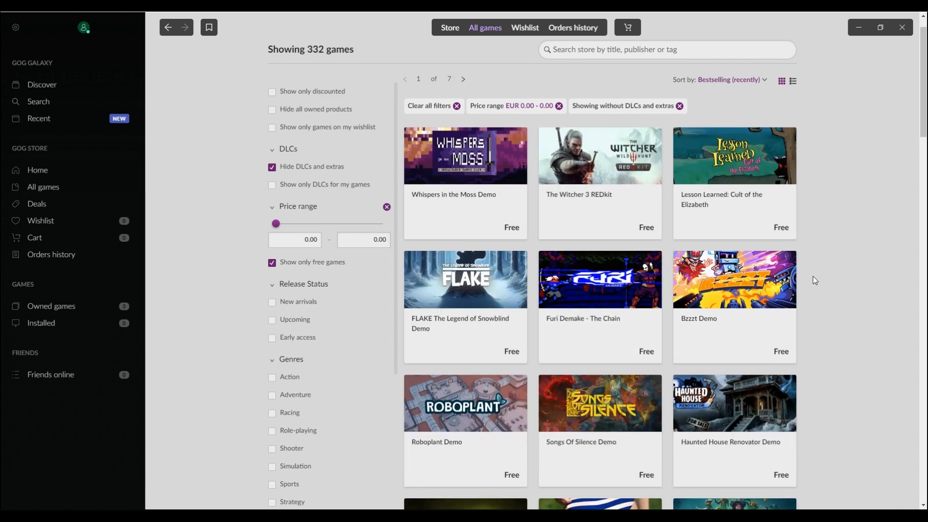
{"action": "scroll", "scroll_direction": "down", "scroll_amount": 3}
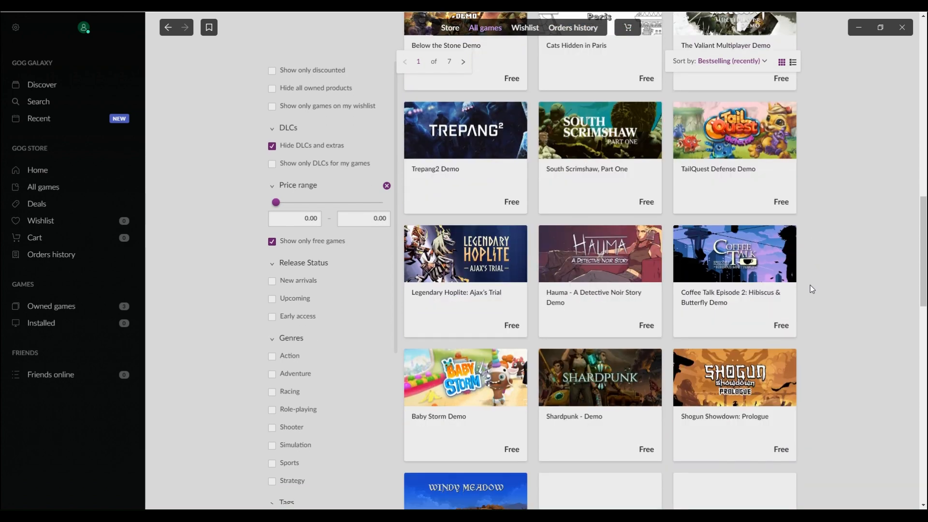
{"action": "scroll", "scroll_direction": "down", "scroll_amount": 3}
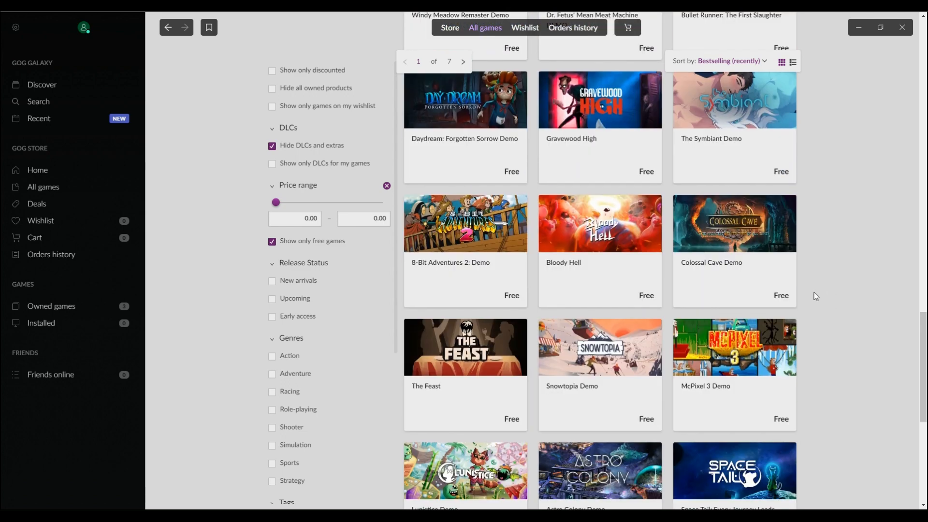
{"action": "scroll", "scroll_direction": "down", "scroll_amount": 3}
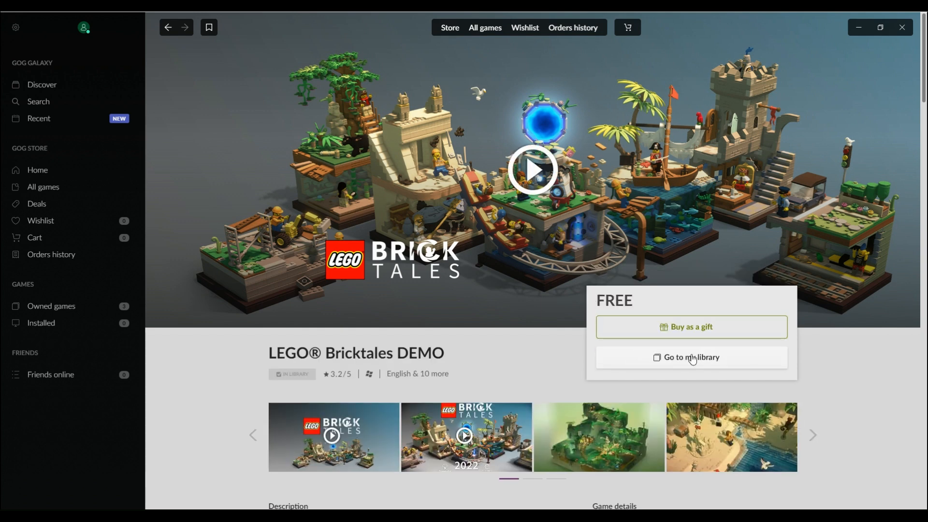
{"action": "mouse_move", "coordinate": [728, 360]}
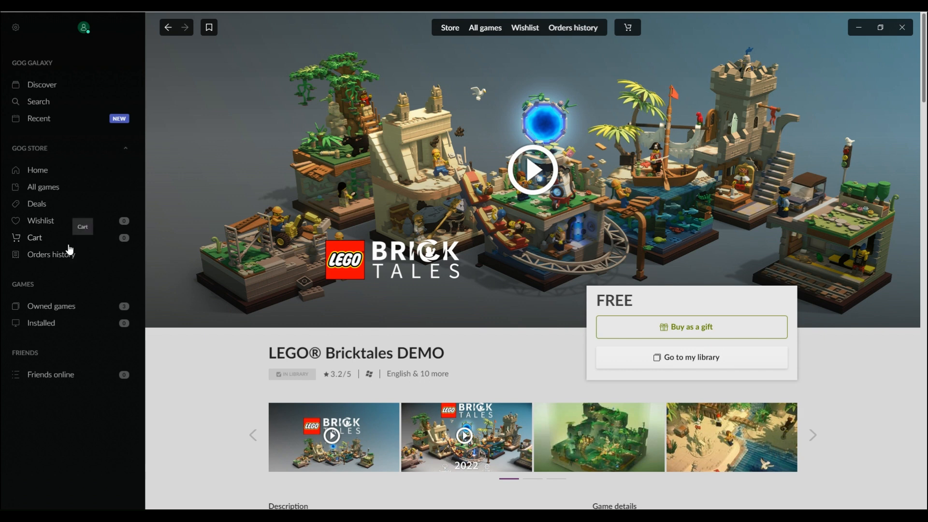
Download the LEGO Bricktales DEMO offline backup installer and check it completed in Downloads
{"action": "left_click", "coordinate": [51, 306]}
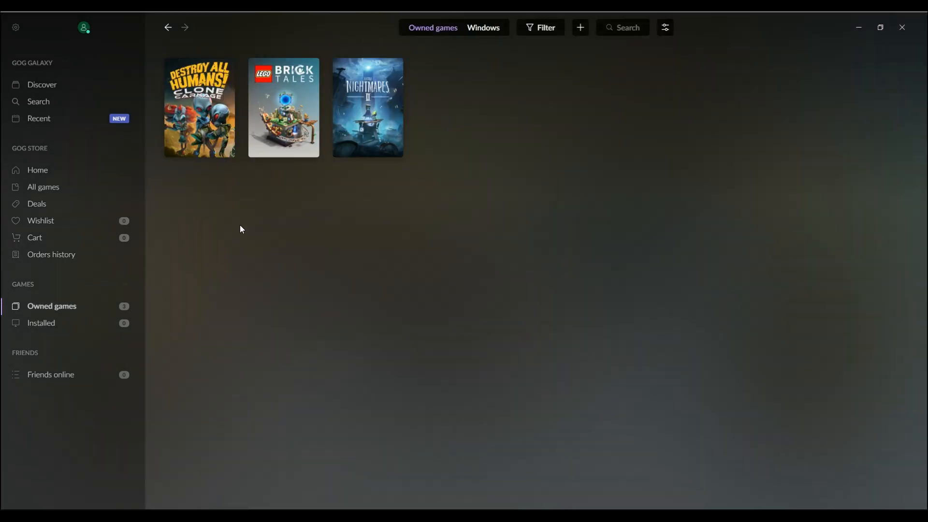
{"action": "left_click", "coordinate": [283, 107]}
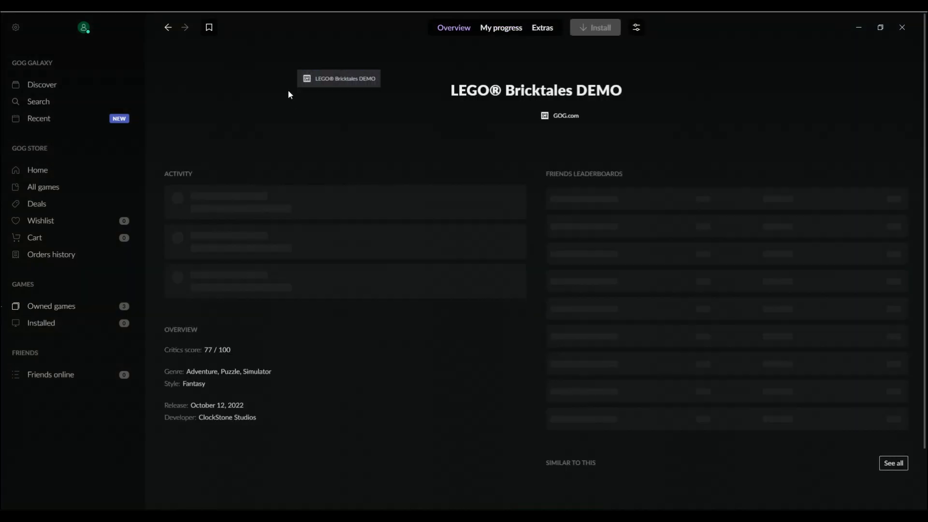
{"action": "left_click", "coordinate": [542, 27]}
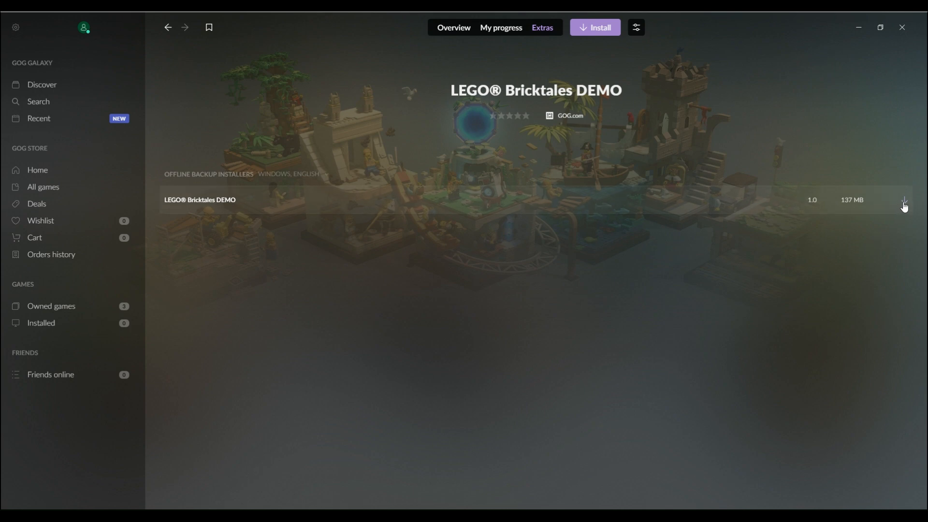
{"action": "mouse_move", "coordinate": [855, 237]}
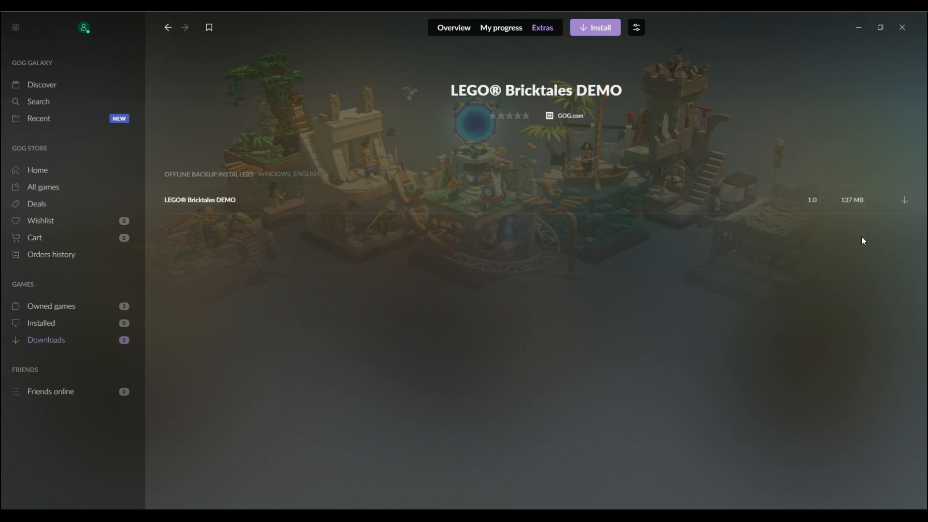
{"action": "left_click", "coordinate": [46, 340]}
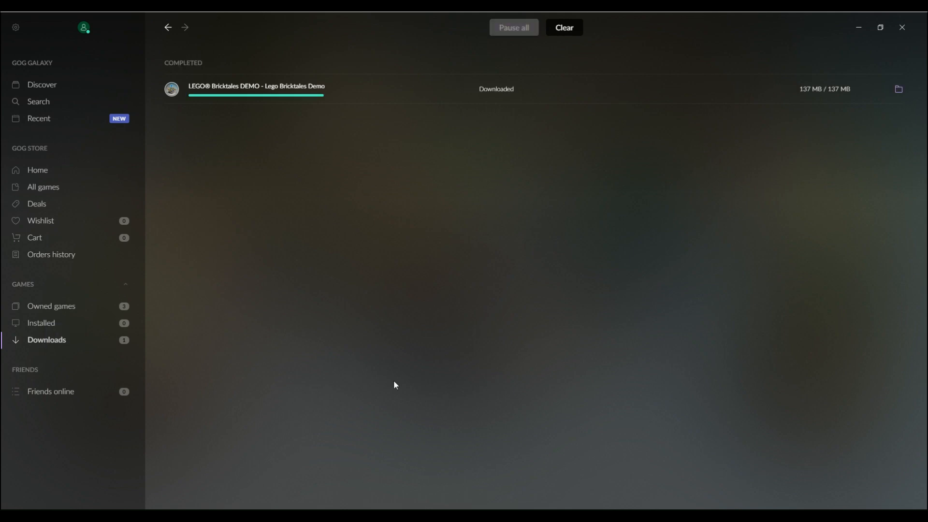
{"action": "mouse_move", "coordinate": [898, 89]}
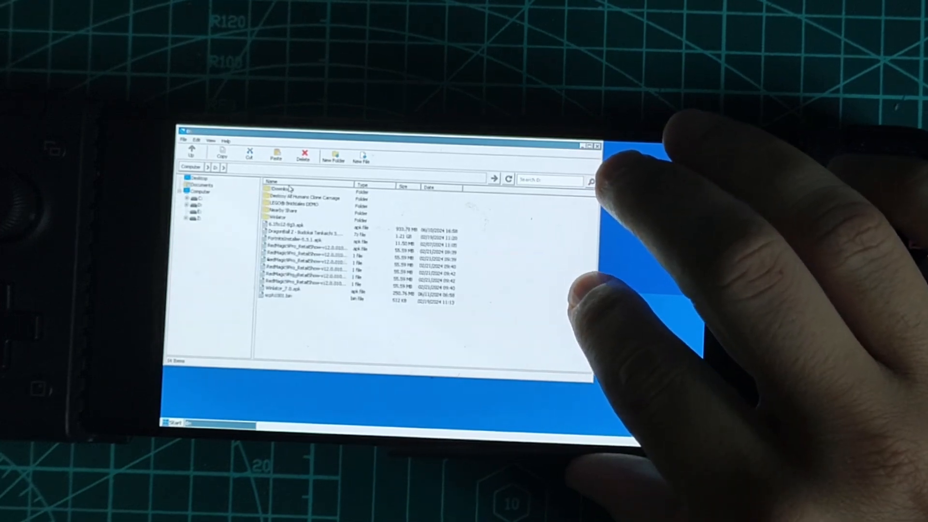
Run the demo's setup exe from LEGO Bricktales DEMO > Downloads in the container
{"action": "double_click", "coordinate": [302, 198]}
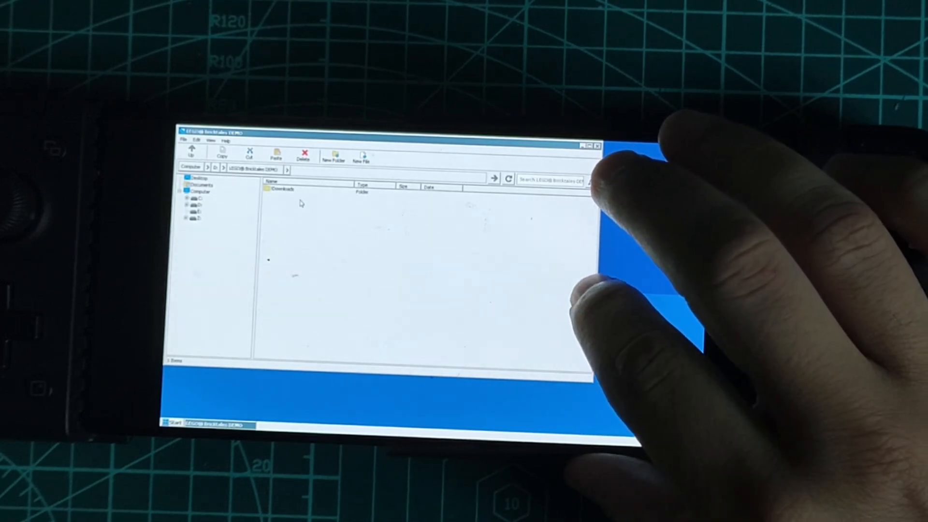
{"action": "double_click", "coordinate": [283, 188]}
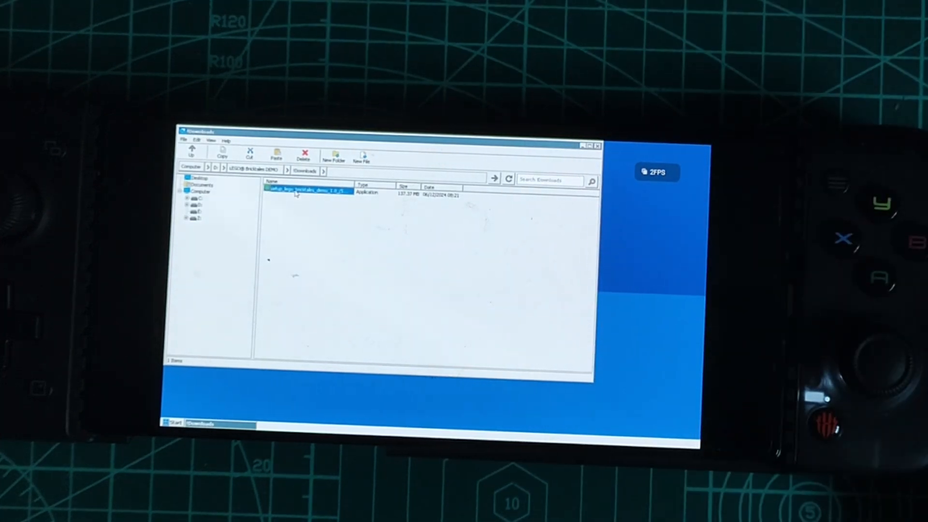
{"action": "double_click", "coordinate": [307, 191]}
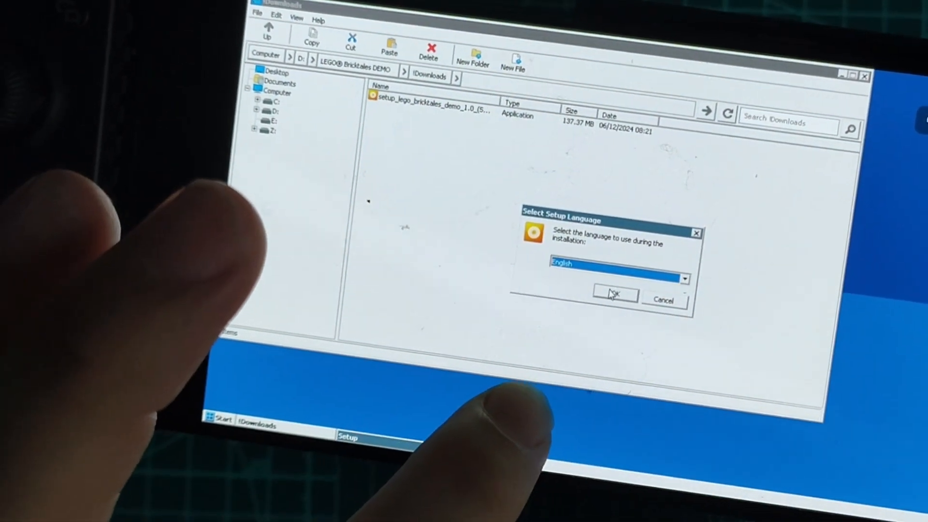
Install with English language and accepted EULA, then launch the installed demo
{"action": "left_click", "coordinate": [613, 294]}
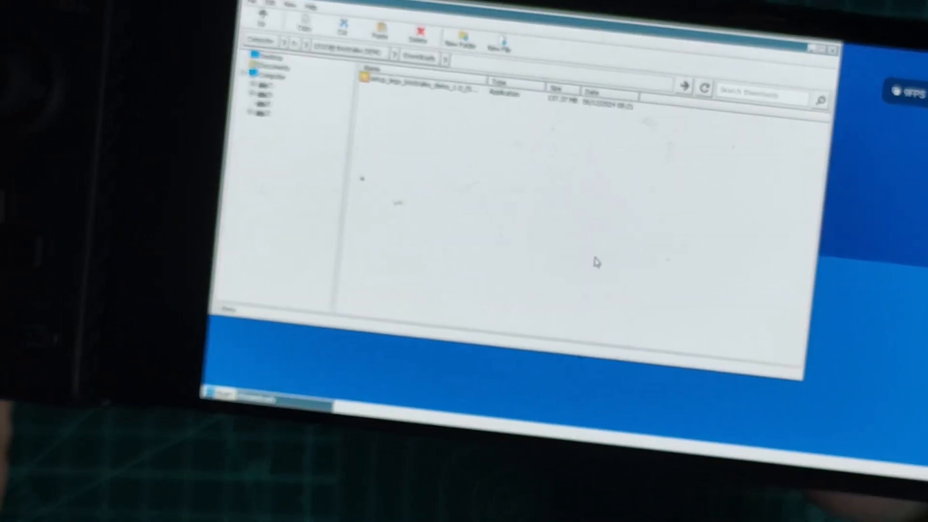
{"action": "double_click", "coordinate": [415, 88]}
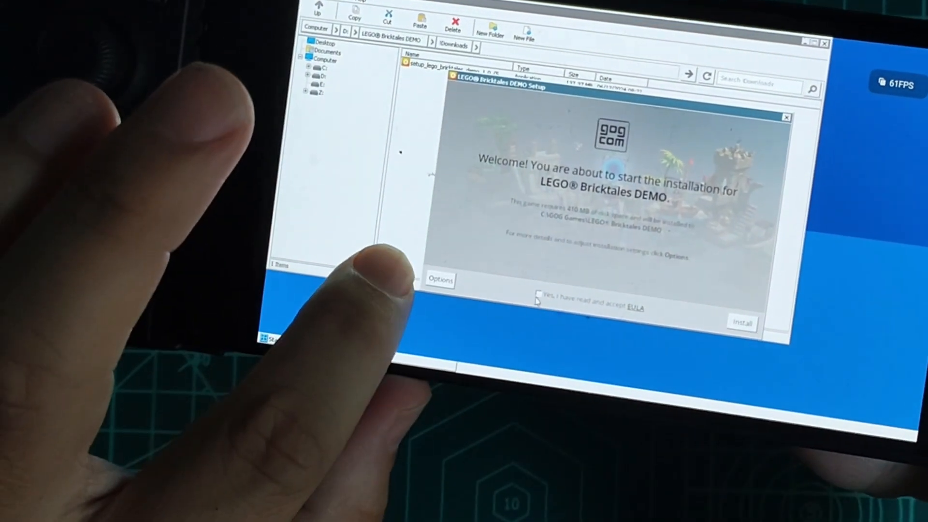
{"action": "left_click", "coordinate": [741, 324]}
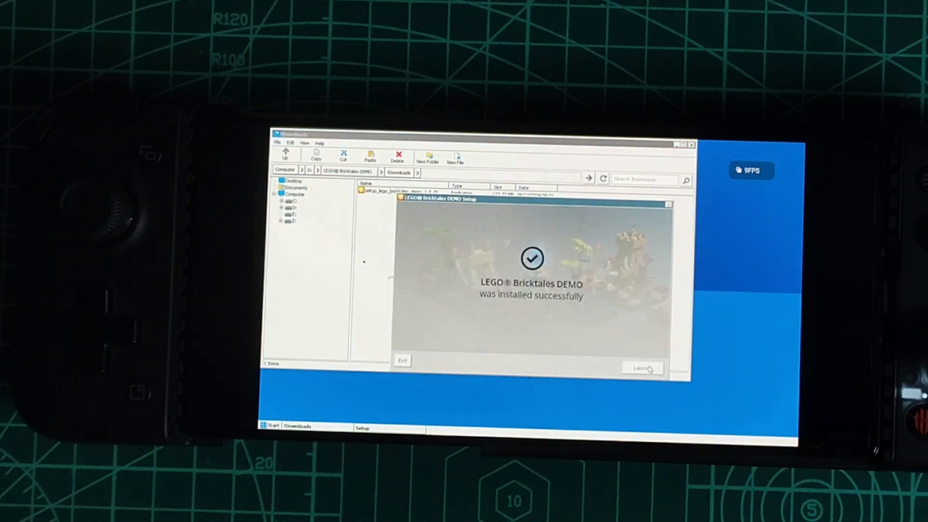
{"action": "left_click", "coordinate": [403, 361]}
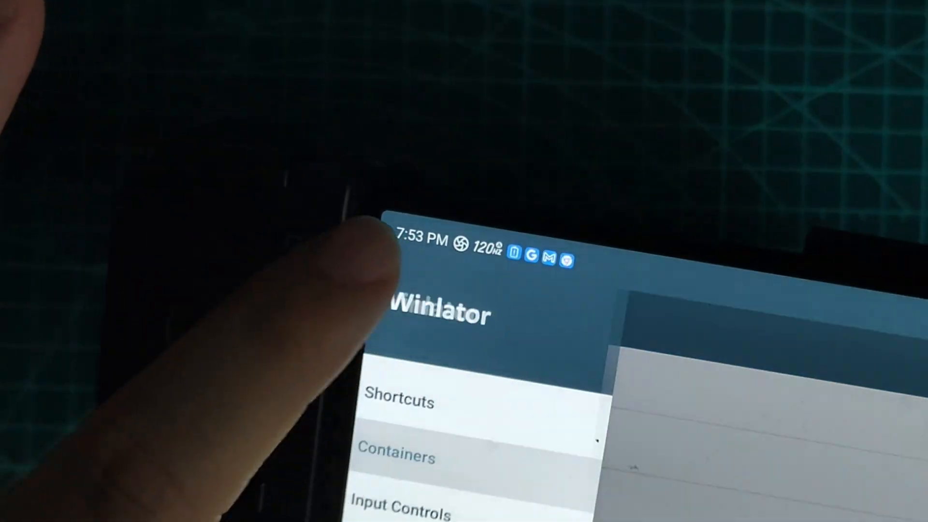
Set the running container's input profile to Virtual Gamepad with touchscreen controls shown
{"action": "left_click", "coordinate": [398, 401]}
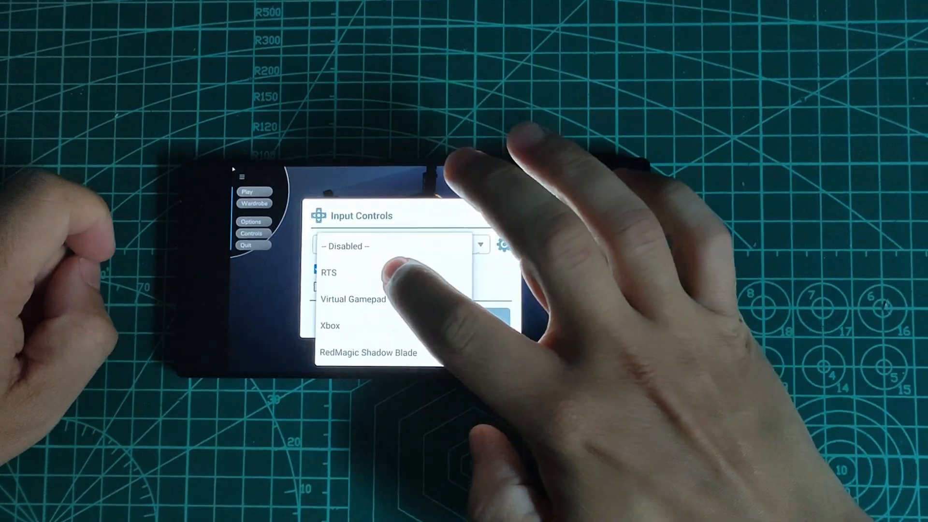
{"action": "left_click", "coordinate": [353, 299]}
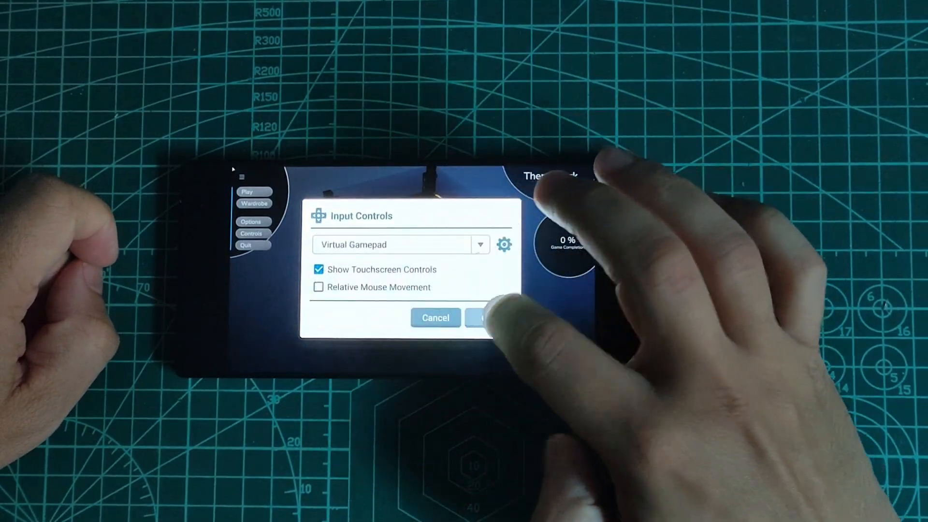